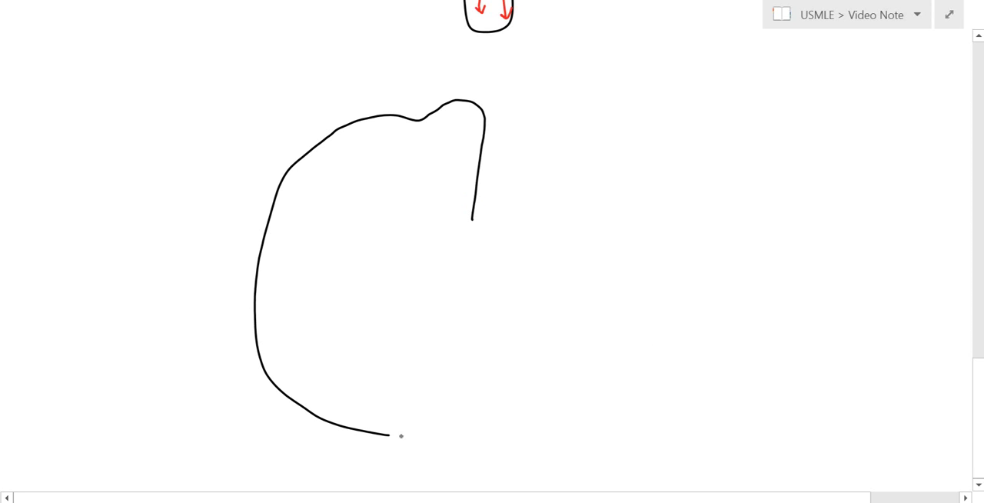
Sketch the left and right halves of the spinal cord outline in black.
drag(401, 436, 470, 388)
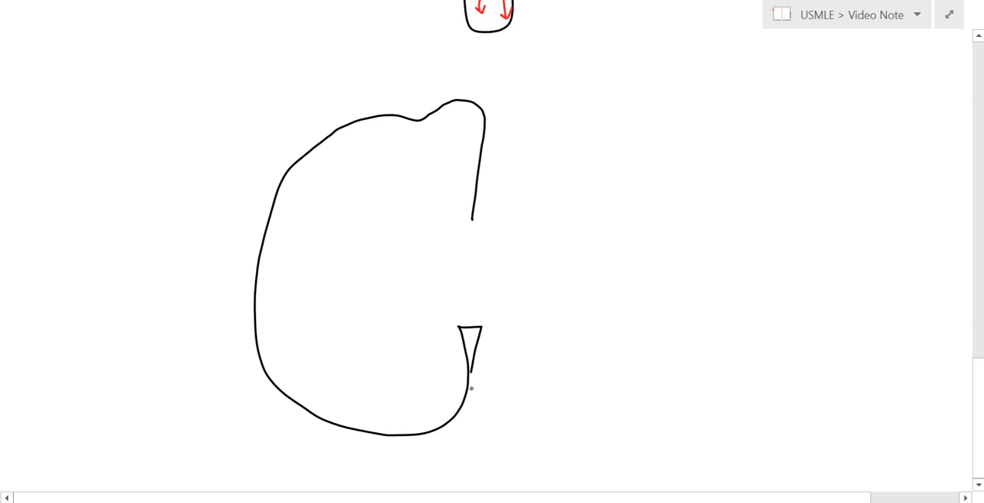
drag(471, 389, 569, 403)
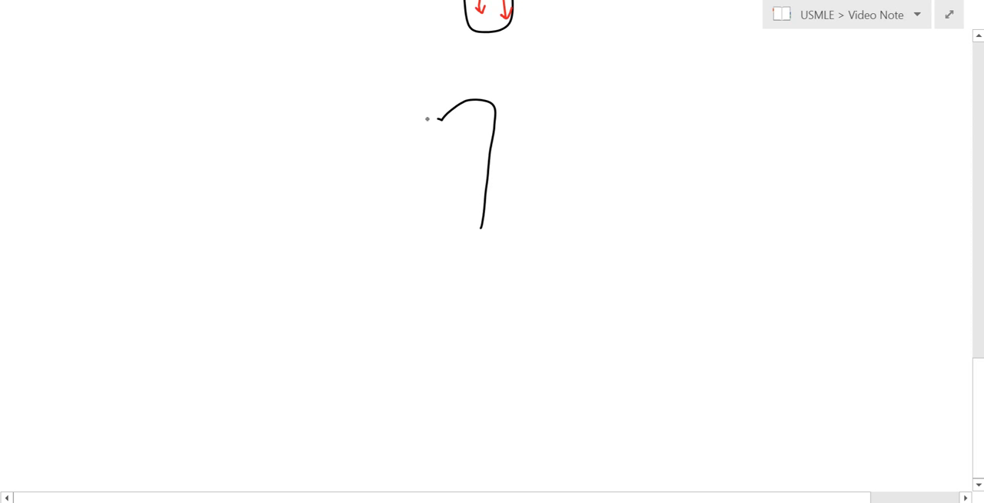
drag(437, 120, 439, 446)
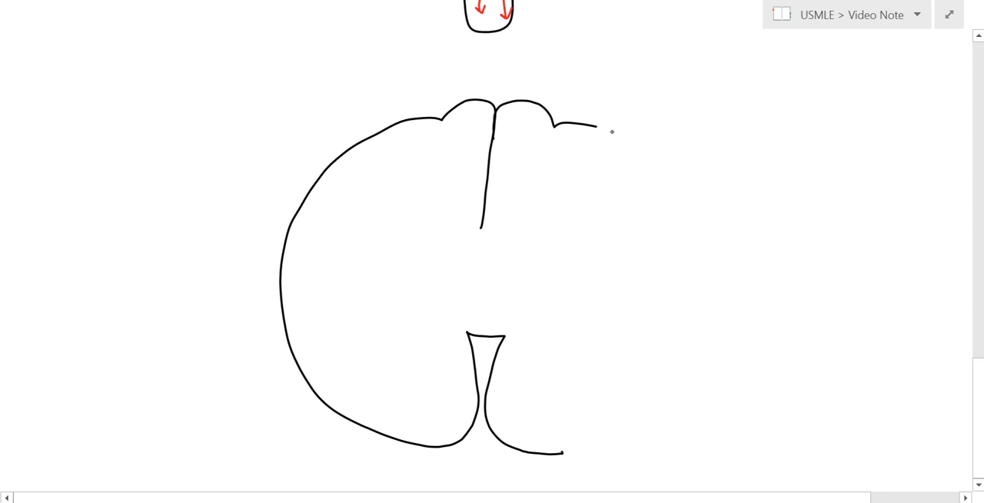
drag(604, 129, 600, 442)
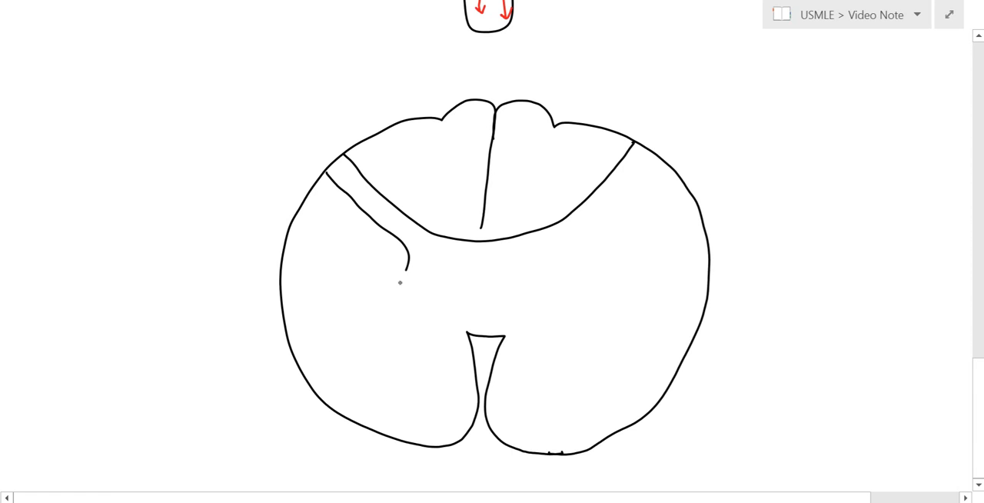
Draw the butterfly grey matter: left ventral horn, grey commissure and right half.
drag(402, 280, 446, 319)
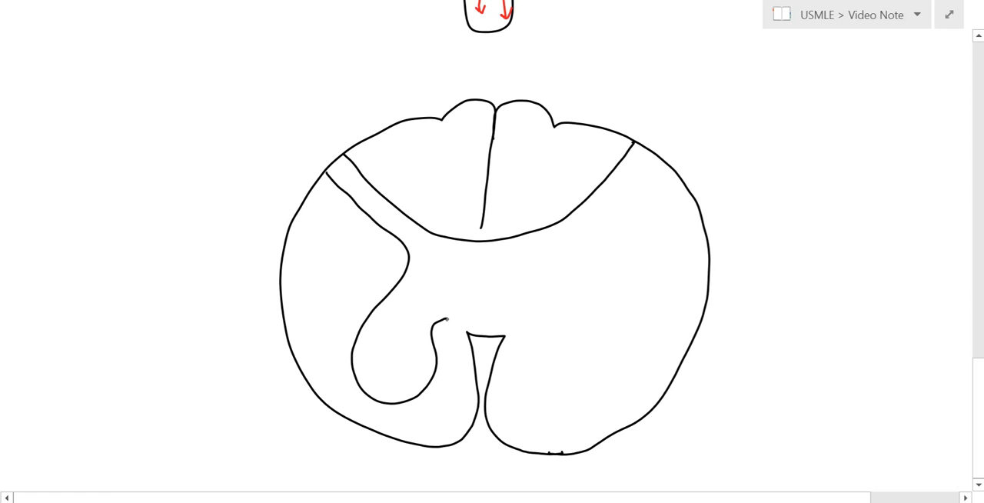
drag(448, 321, 545, 337)
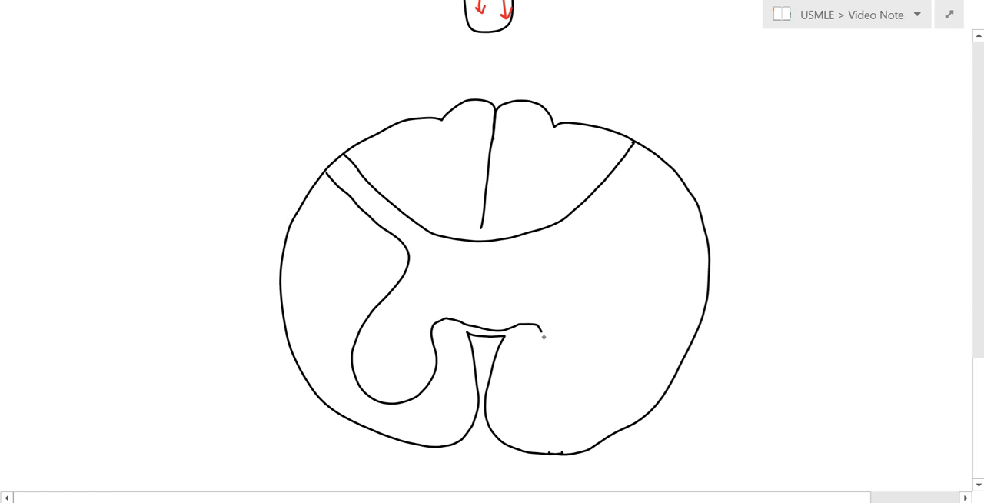
drag(542, 332, 595, 301)
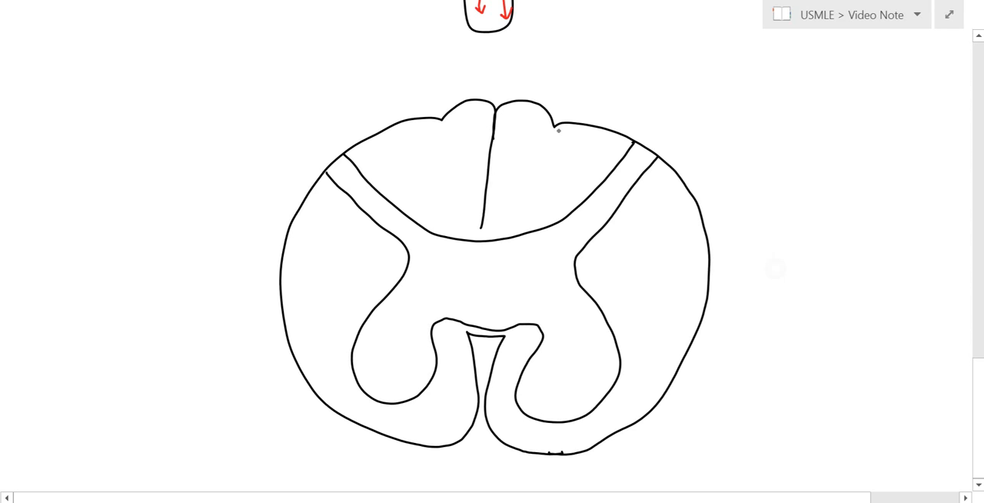
Draw the gracilis/cuneatus dividing line and handwrite the FC and 'cervical' labels.
drag(558, 128, 528, 206)
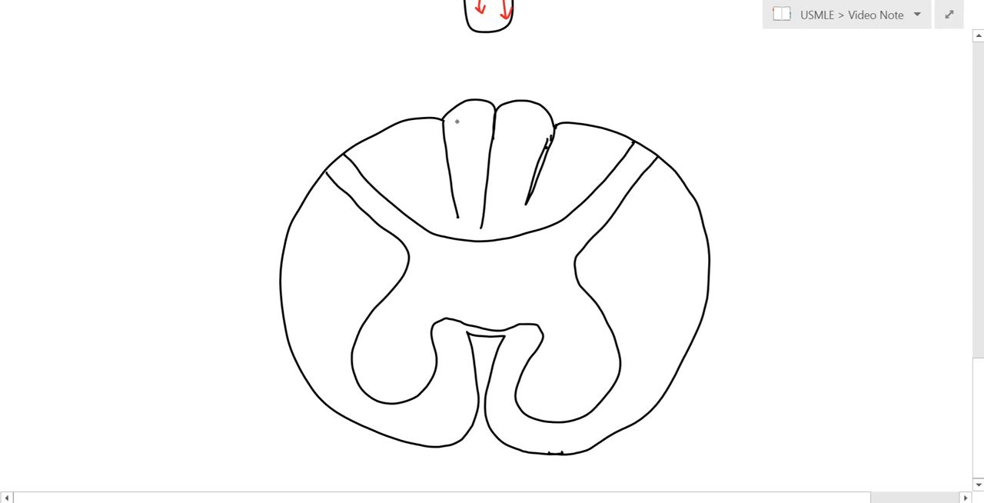
text(FC)
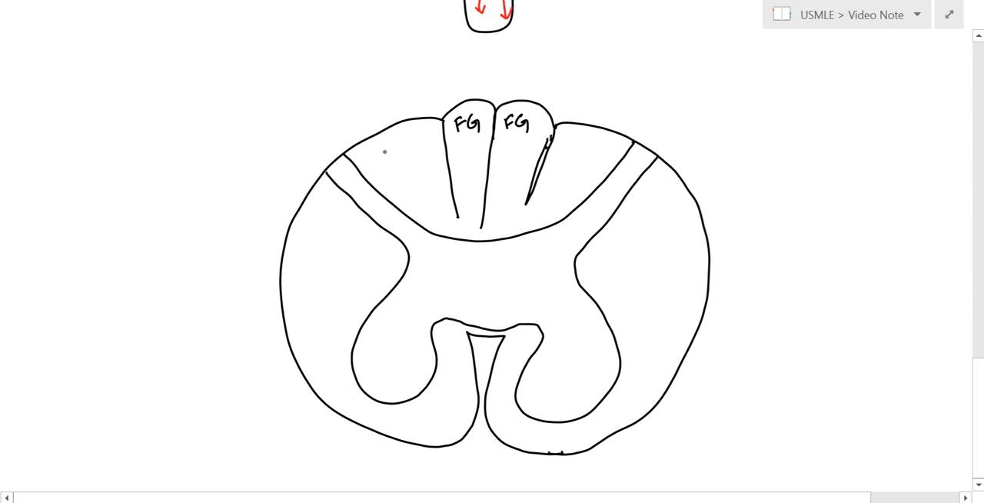
text(FC)
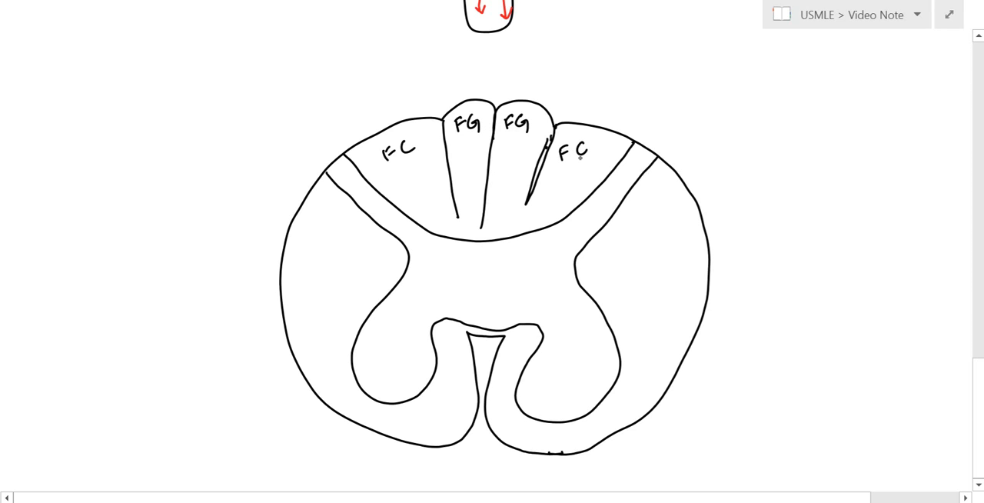
text(cerv)
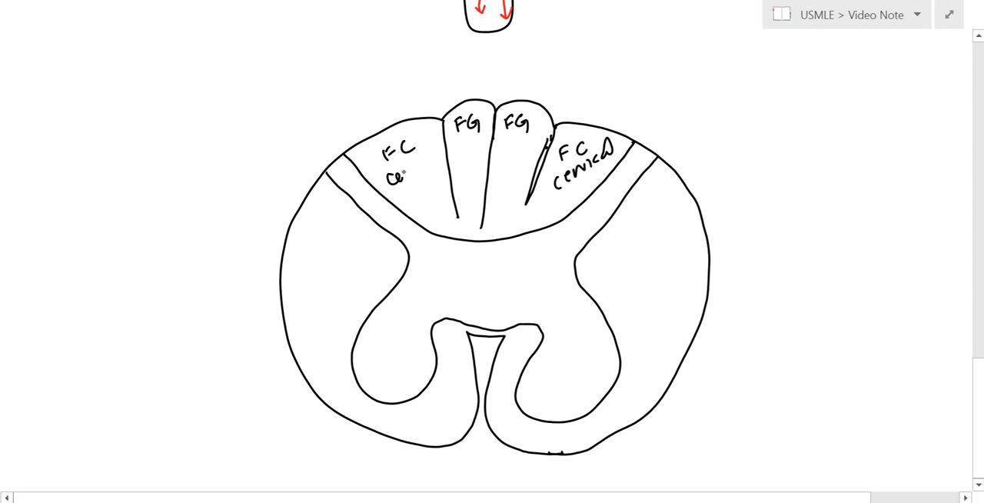
text(cervical)
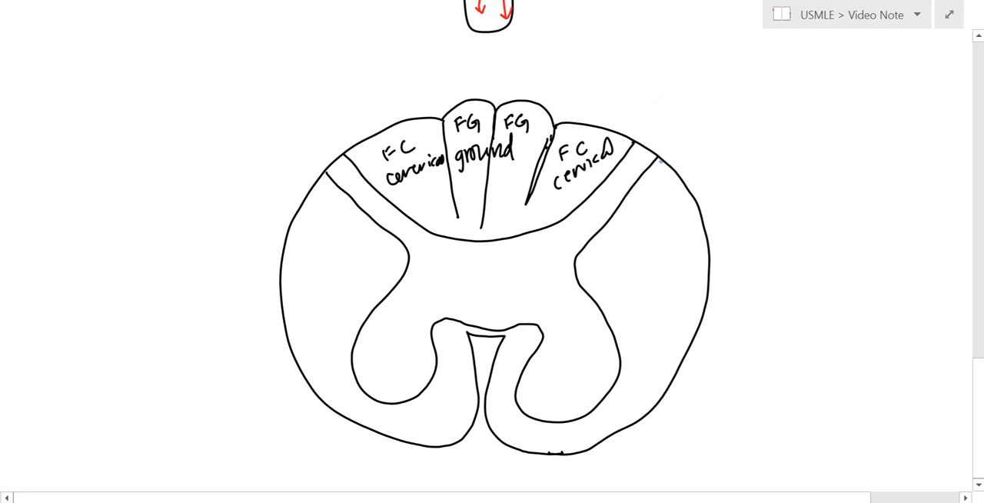
Trace the posterior and anterior spinocerebellar tracts in blue and write 'spinocer.'.
drag(658, 158, 658, 186)
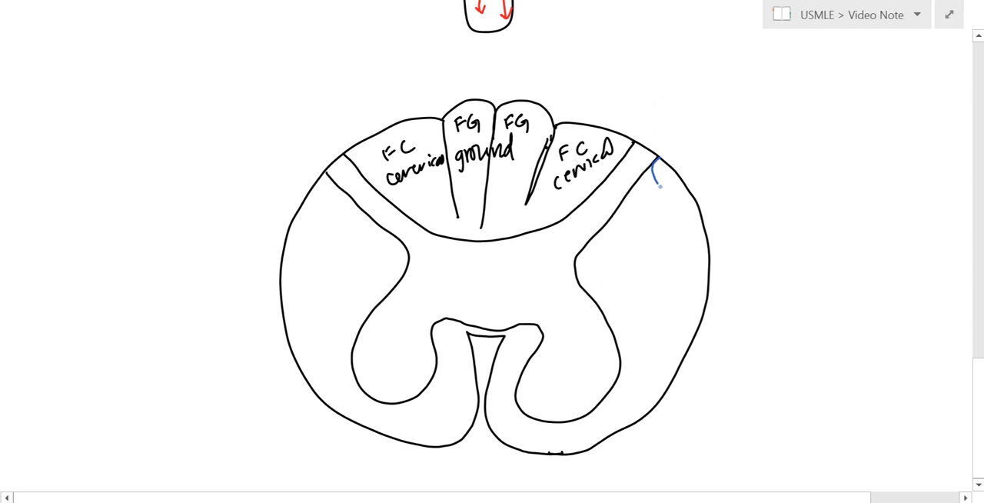
drag(657, 181, 696, 296)
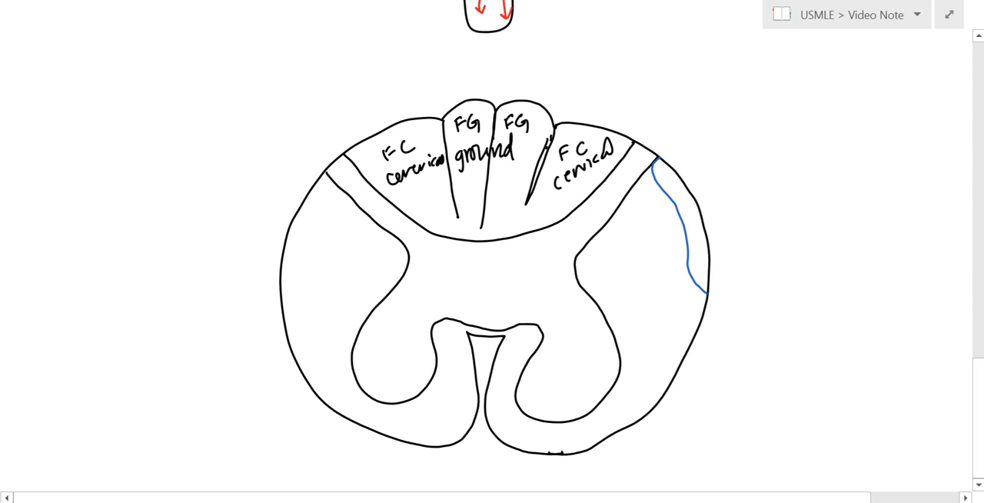
drag(696, 292, 685, 322)
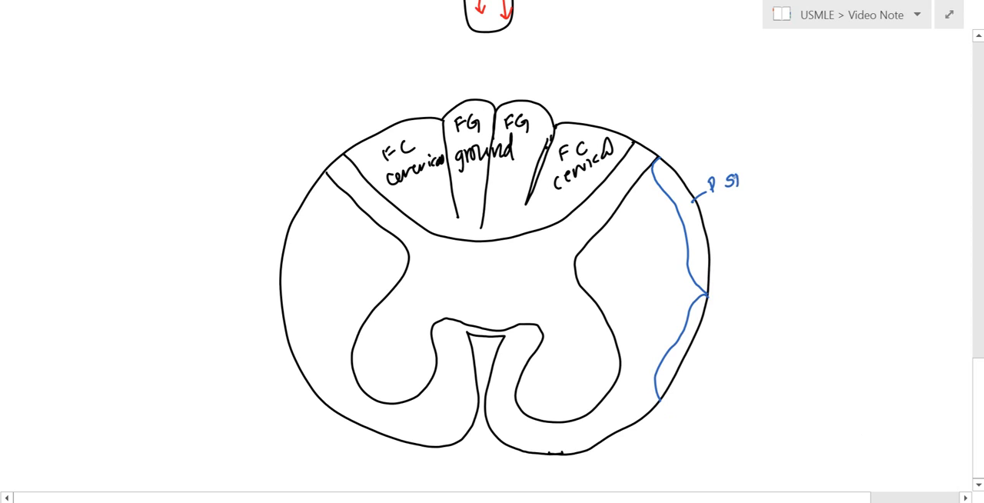
text(spinocer.)
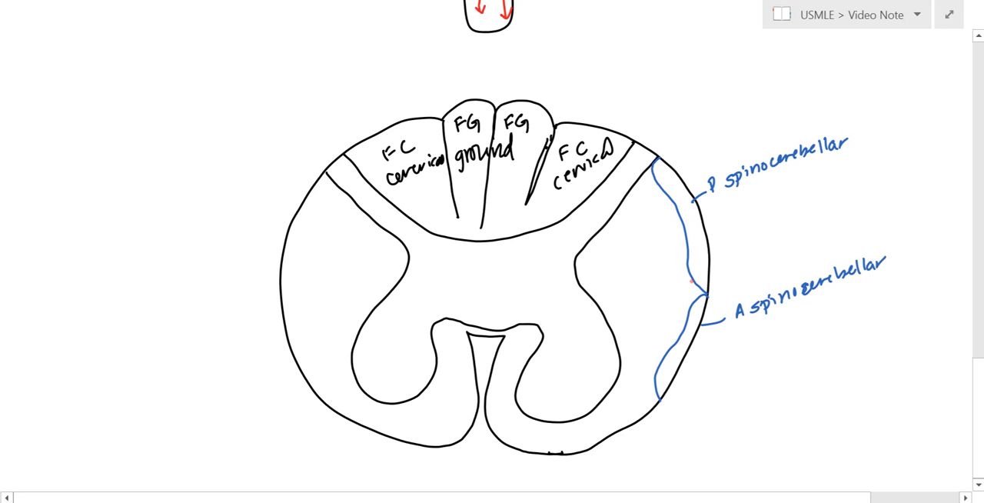
Outline the red spinothalamic tract around the right ventral horn and write 'lateral spinothalamic'.
drag(688, 280, 655, 373)
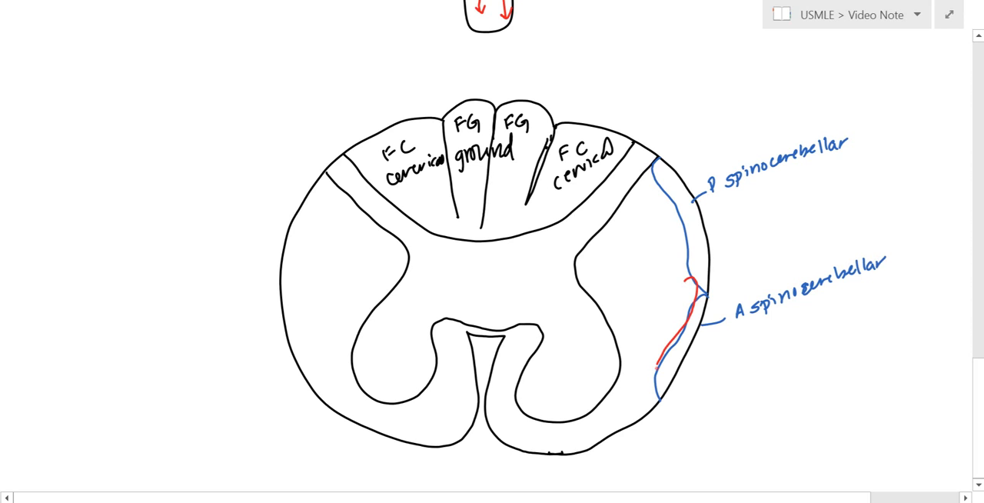
drag(688, 281, 544, 439)
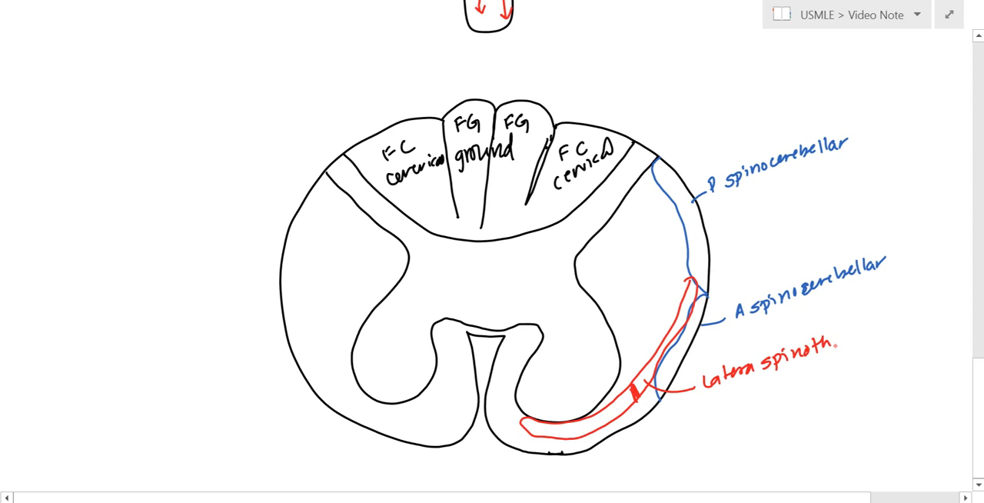
text(halamic)
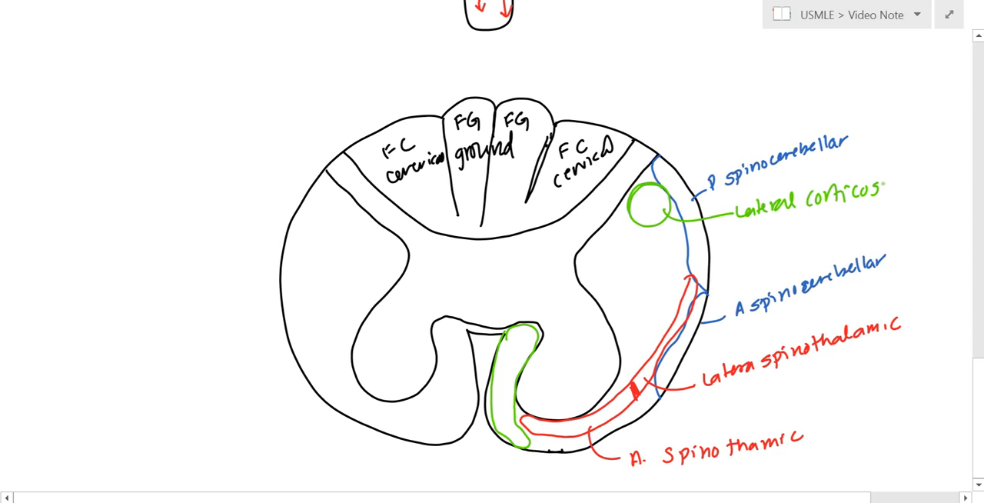
Finish the anterior spinothalamic label and write 'Ant. cor' for the green corticospinal tract.
text(pinal)
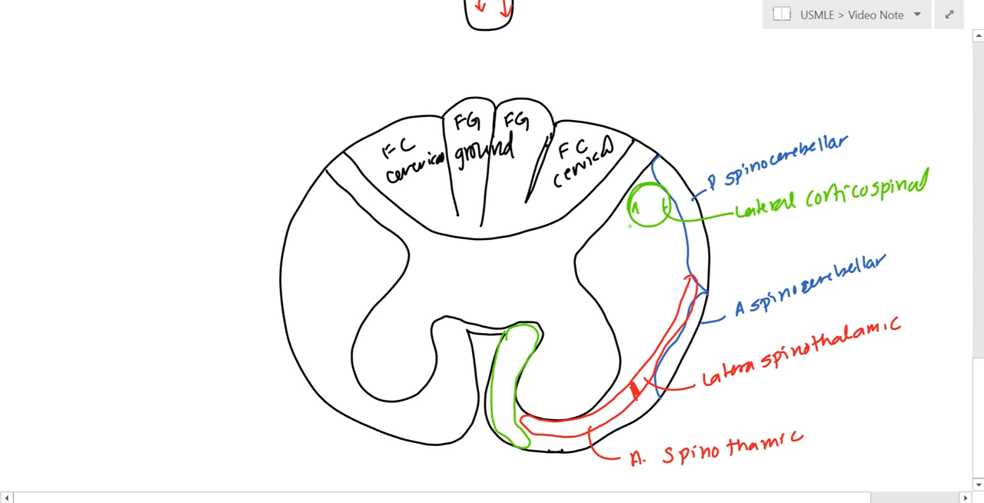
click(766, 229)
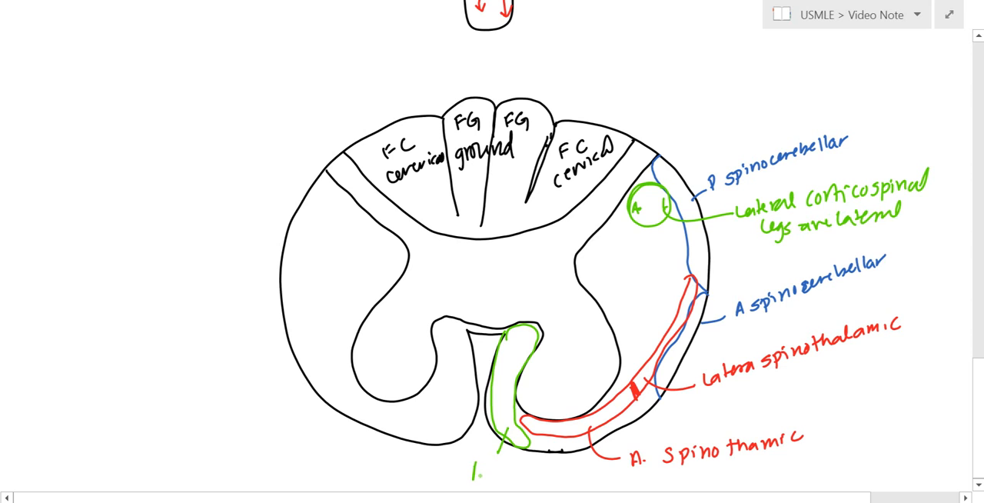
text(Ant. corticospinal)
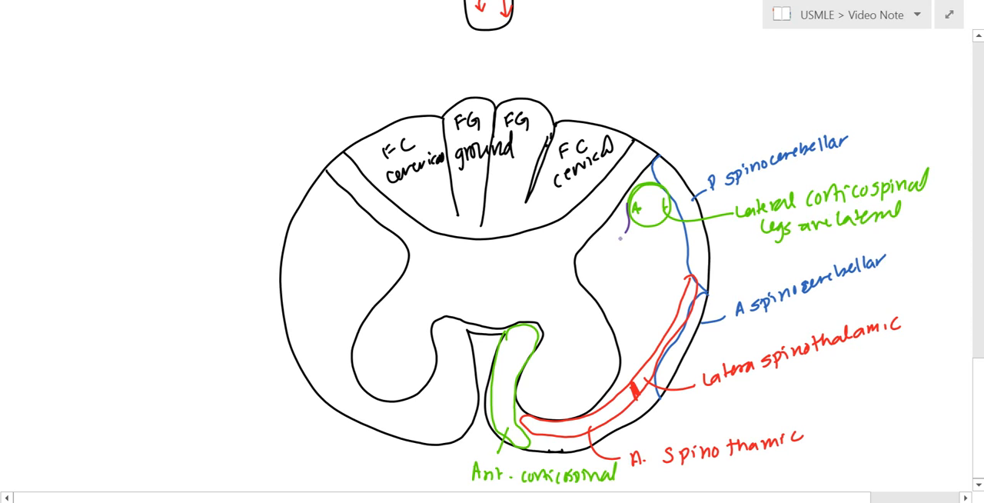
Draw the purple rubrospinal tract with a leader line and write 'vestibul' for the vestibulospinal tract.
drag(623, 204, 603, 238)
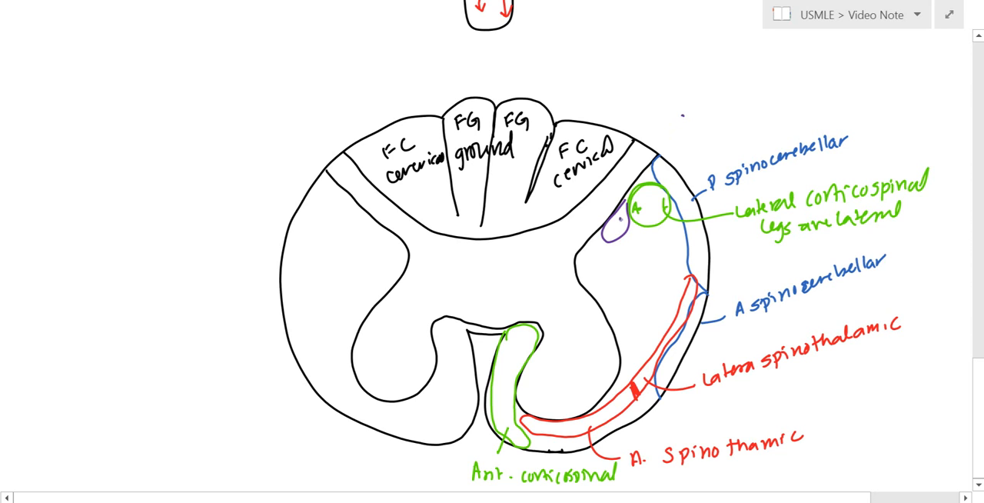
drag(618, 219, 718, 100)
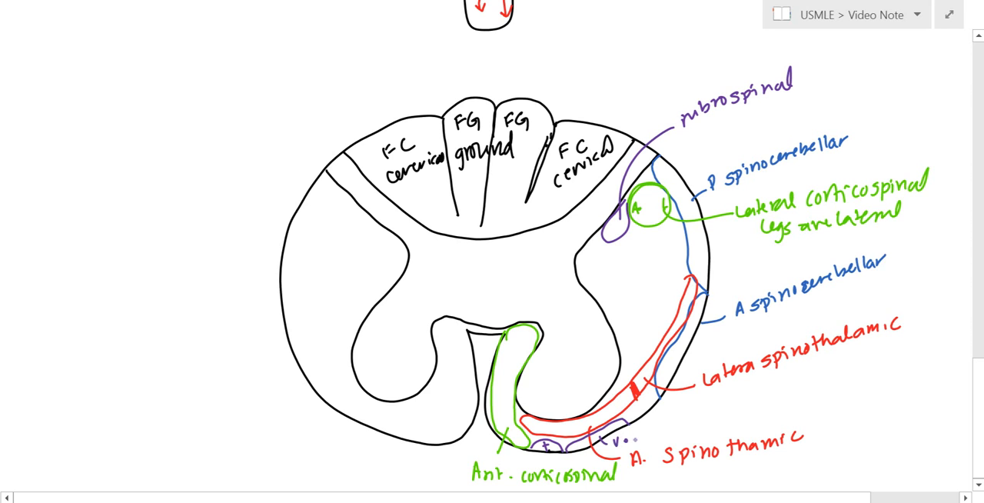
text(vestibulospinal)
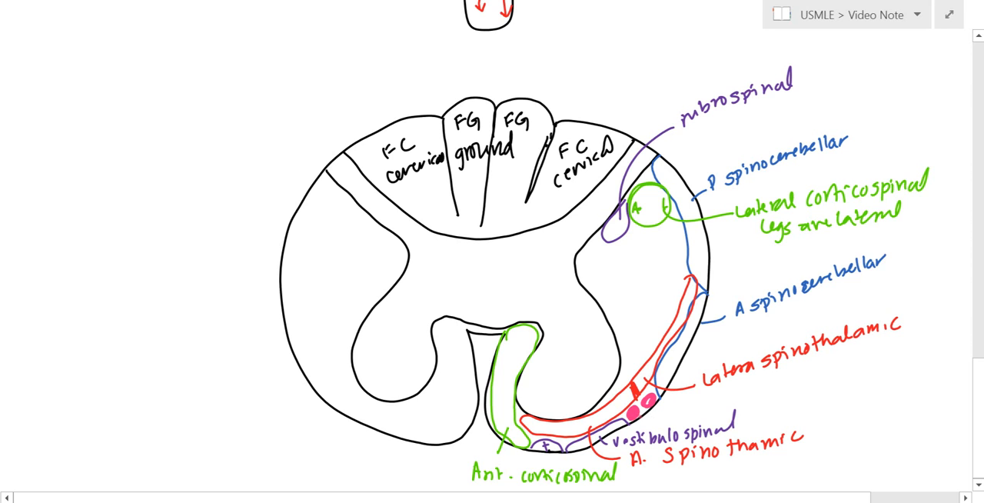
Label the pink tract dots 'olivospinal' and 'spinal olivary'.
text(olivo)
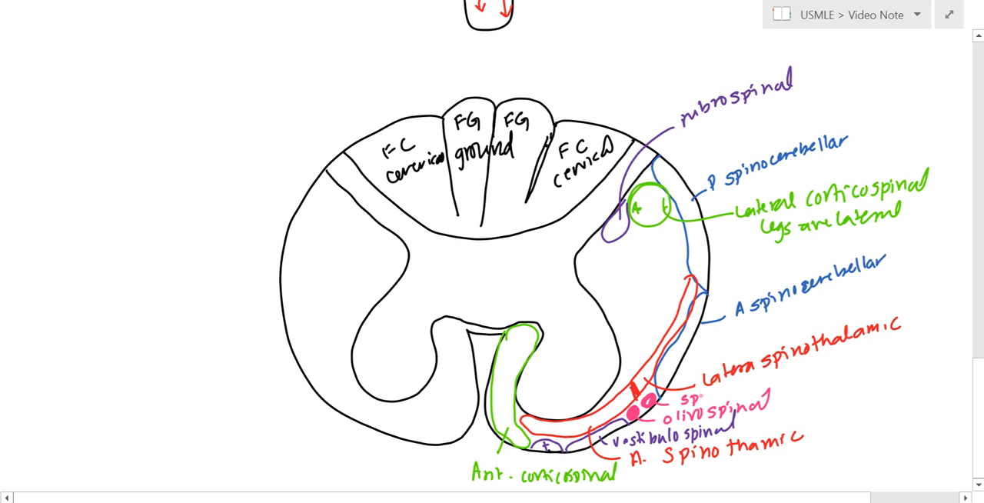
text(spinal oli)
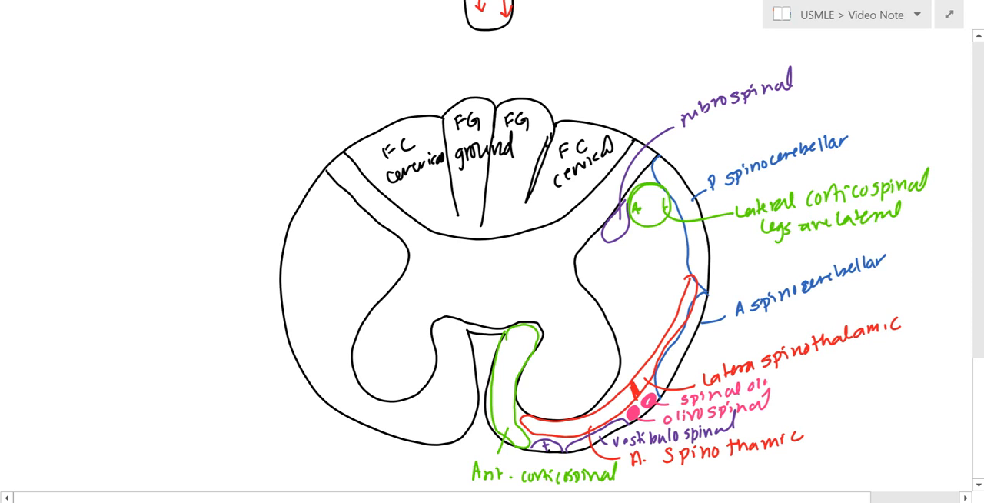
text(ivary)
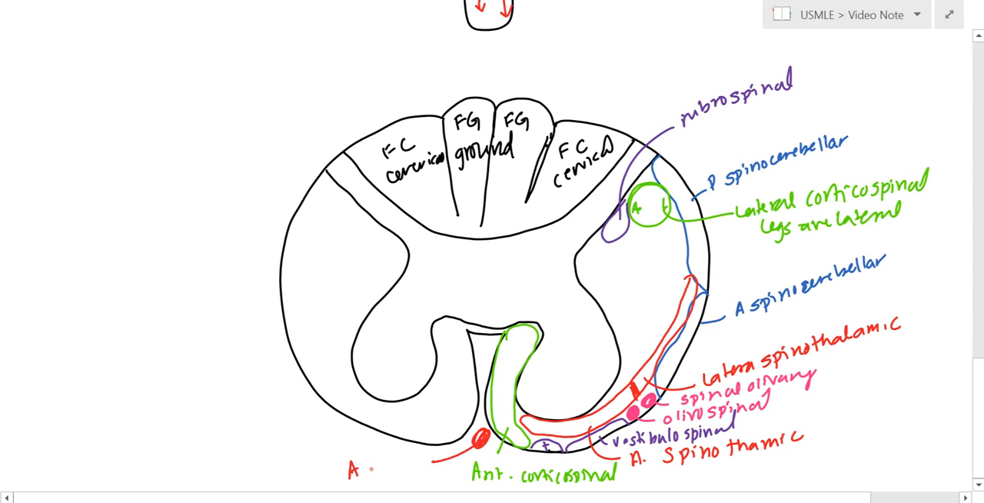
Write 'A spinal' beside the red anterior spinal artery dot.
text(spinal)
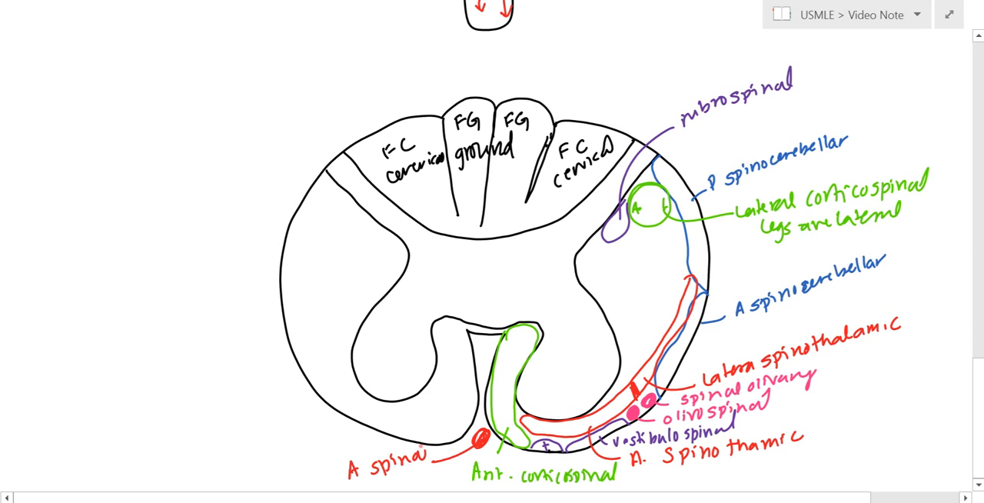